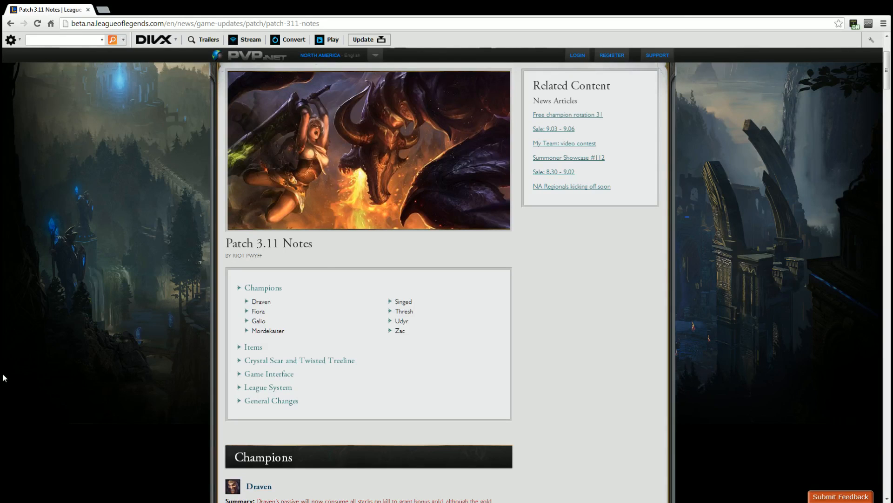
pyautogui.moveTo(320, 363)
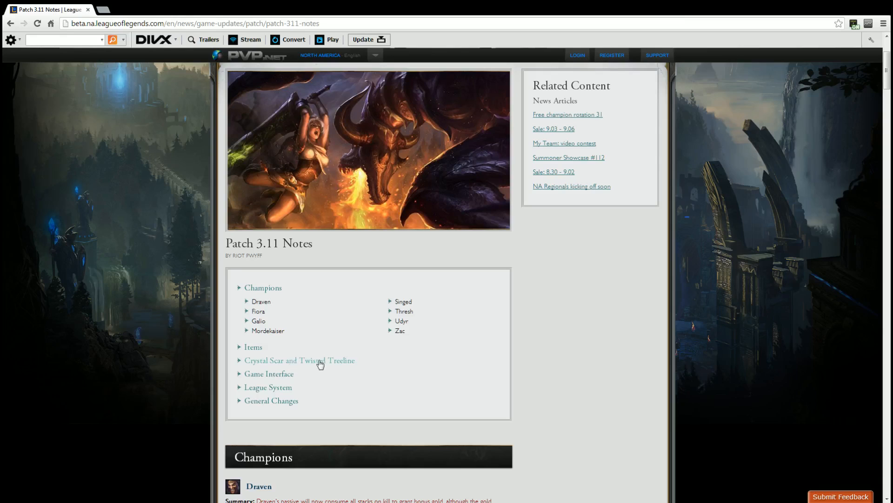
pyautogui.moveTo(416, 378)
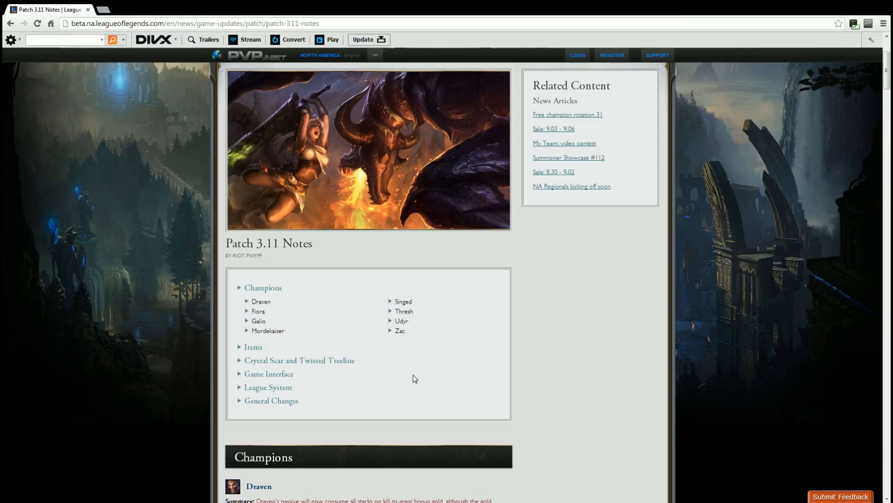
pyautogui.scroll(-3)
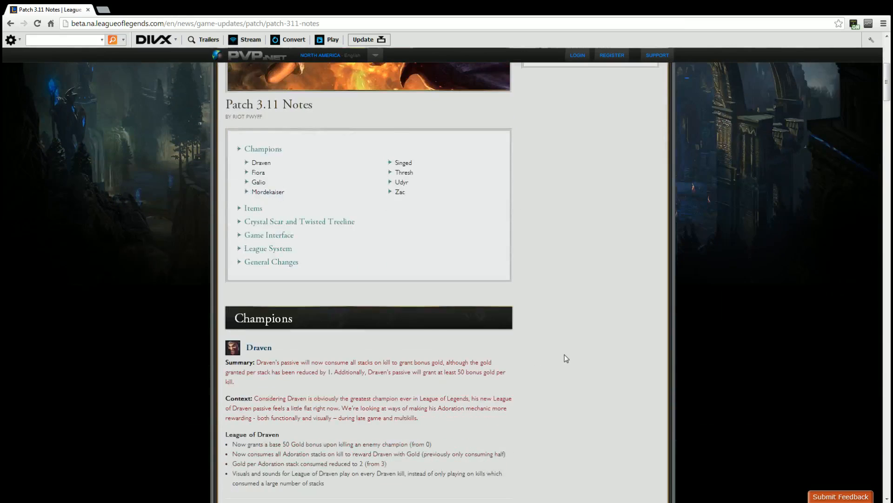
pyautogui.scroll(-3)
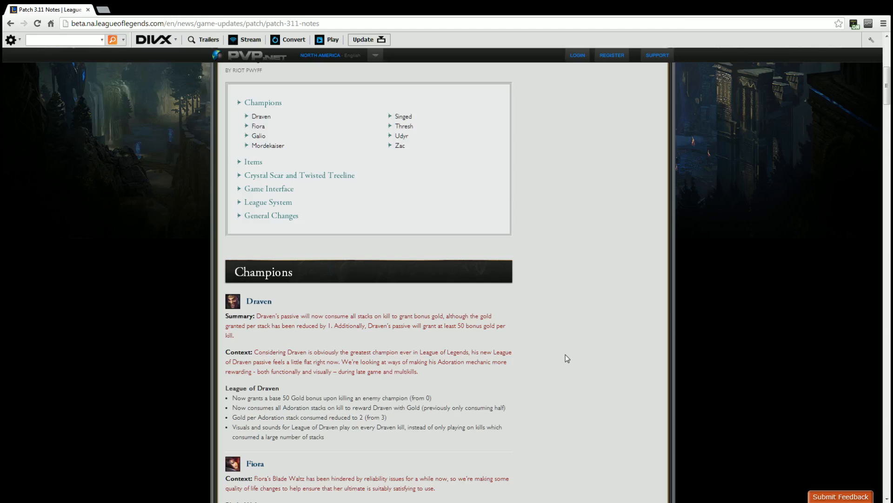
pyautogui.scroll(-3)
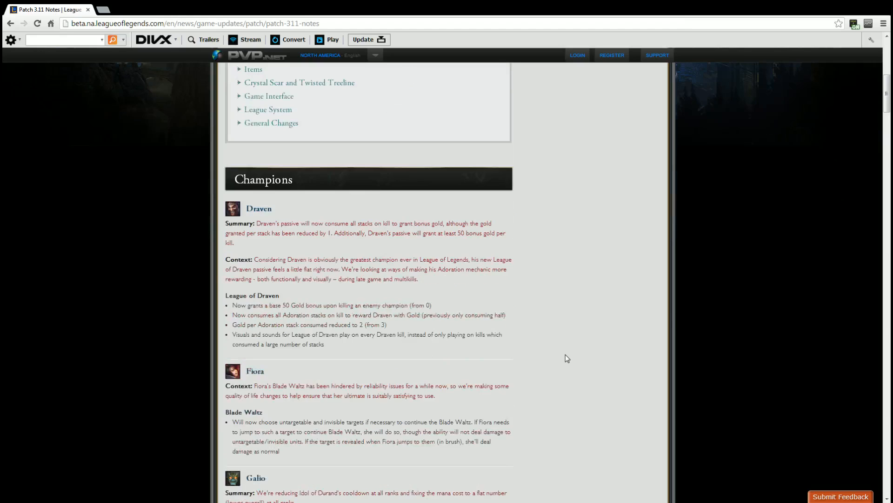
pyautogui.scroll(-3)
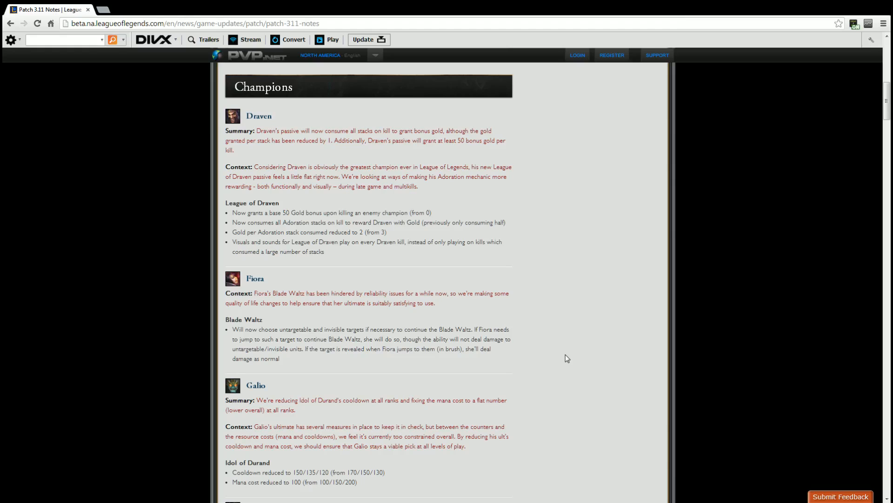
pyautogui.scroll(-3)
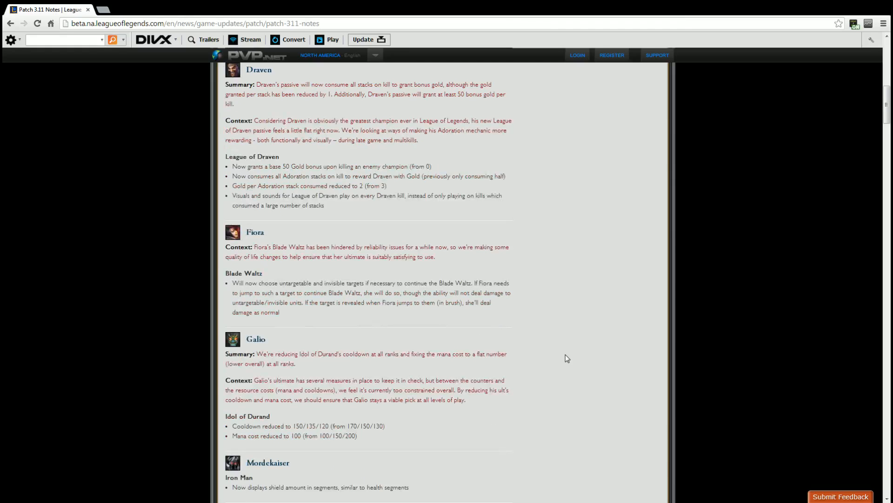
pyautogui.scroll(-3)
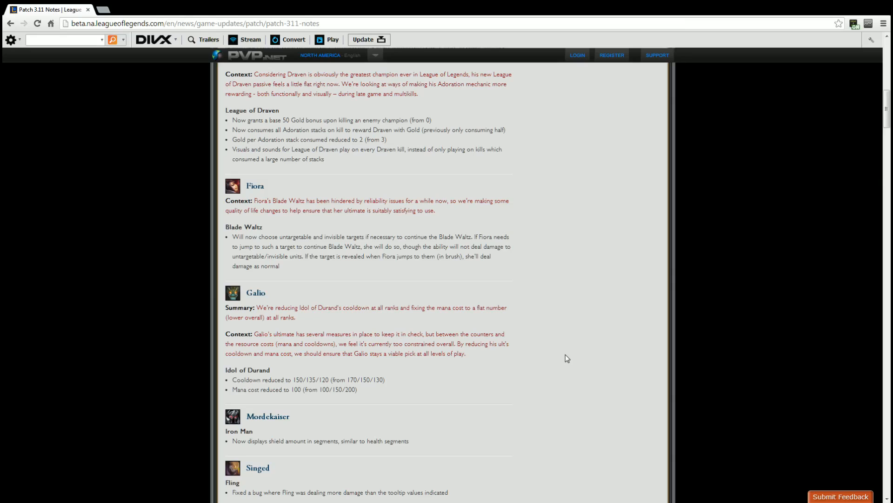
pyautogui.scroll(-3)
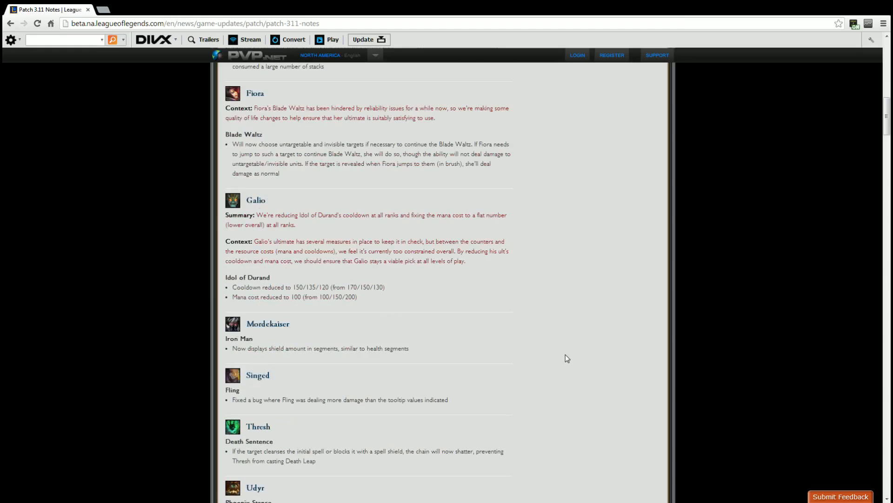
pyautogui.scroll(-3)
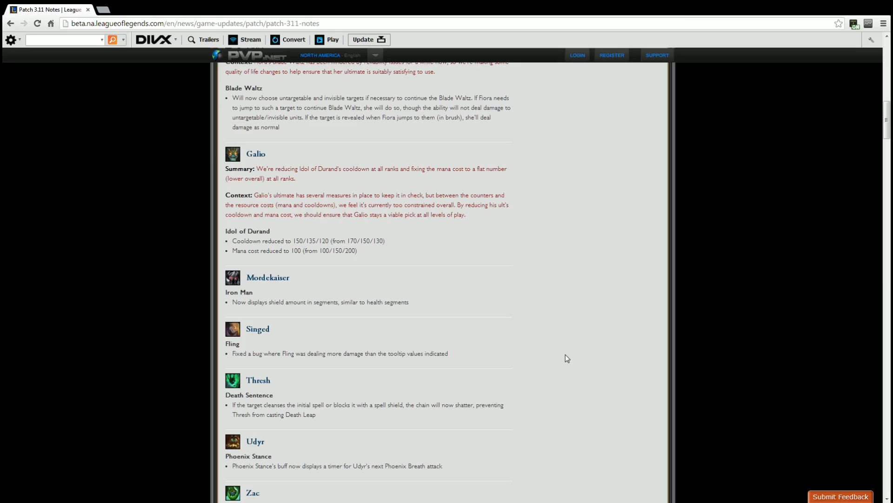
pyautogui.scroll(-3)
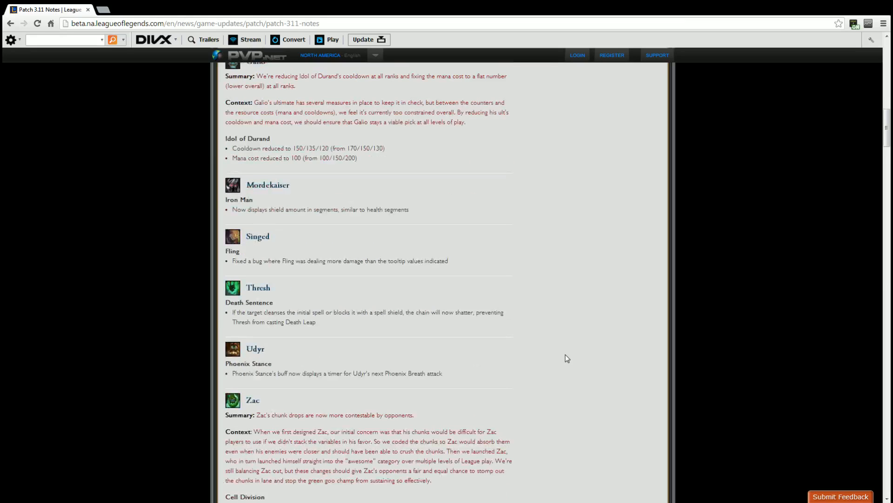
pyautogui.scroll(-3)
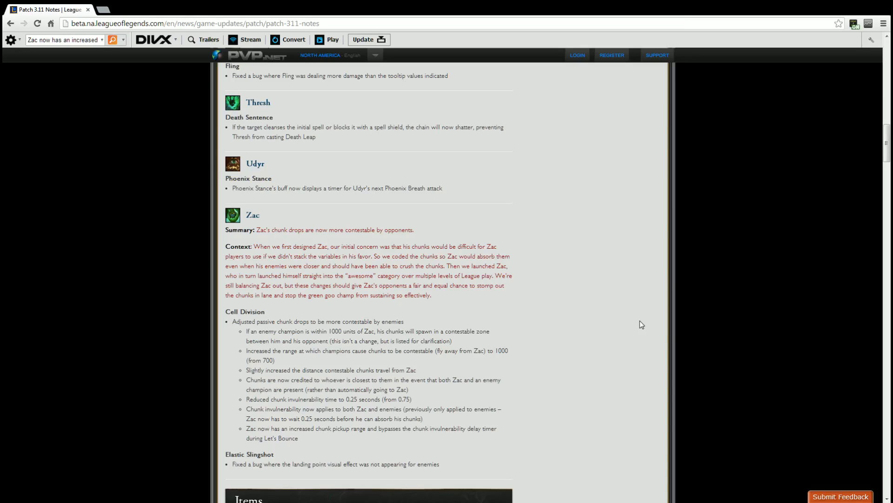
pyautogui.moveTo(640, 320)
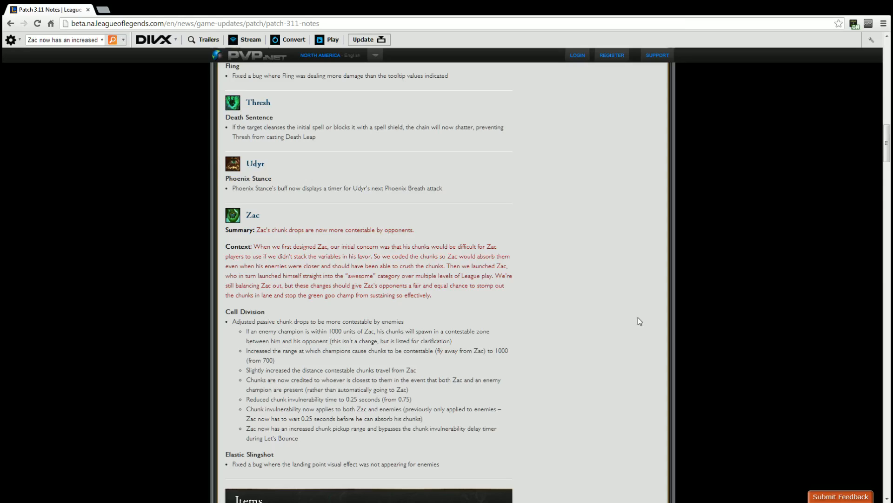
pyautogui.moveTo(323, 275)
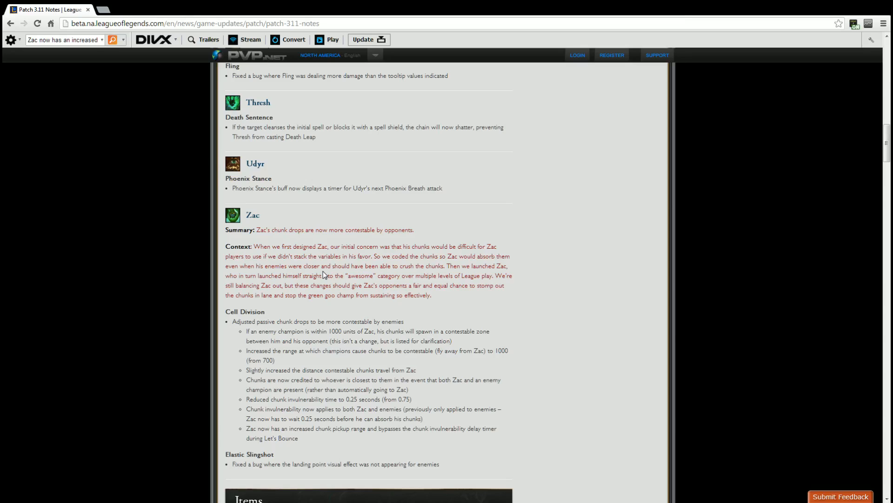
pyautogui.scroll(-3)
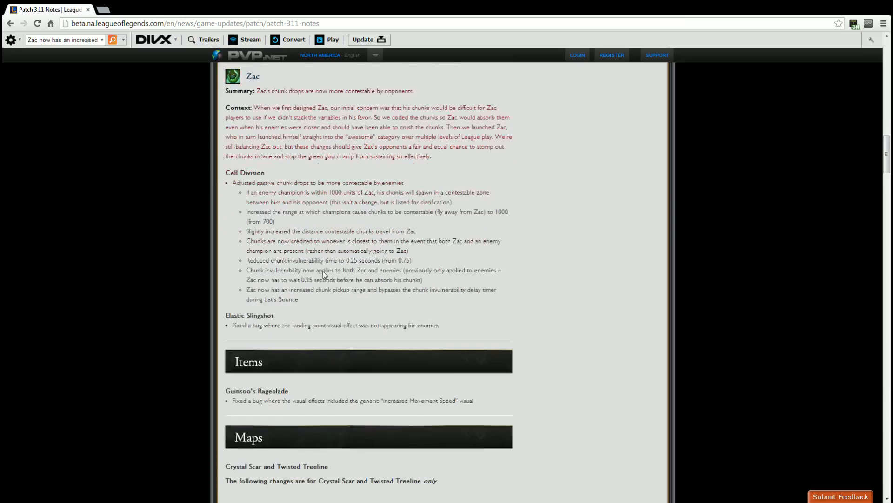
pyautogui.scroll(-3)
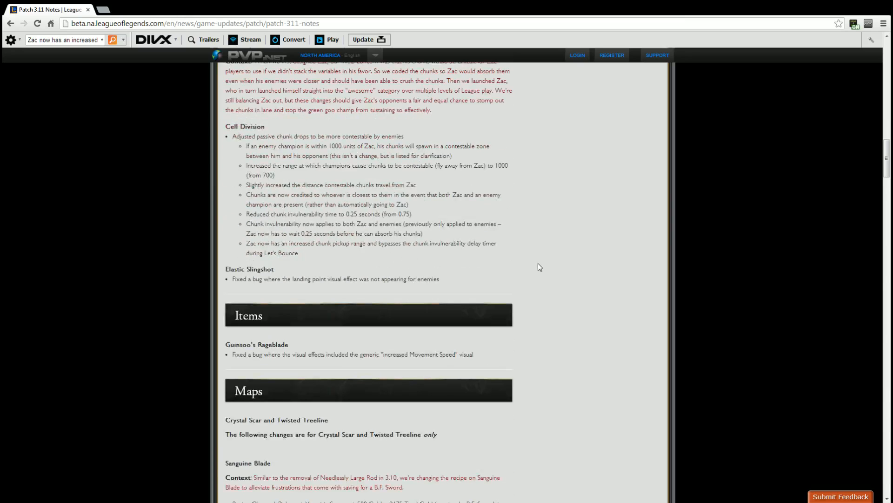
pyautogui.scroll(-3)
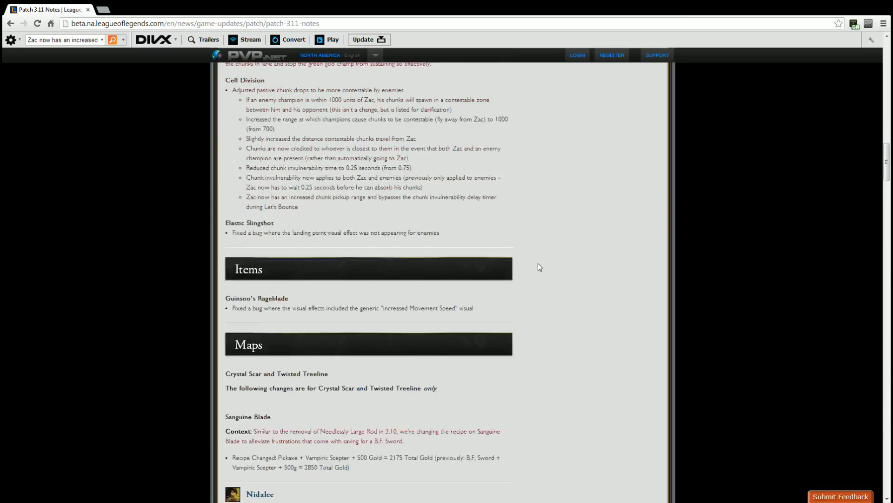
pyautogui.scroll(-3)
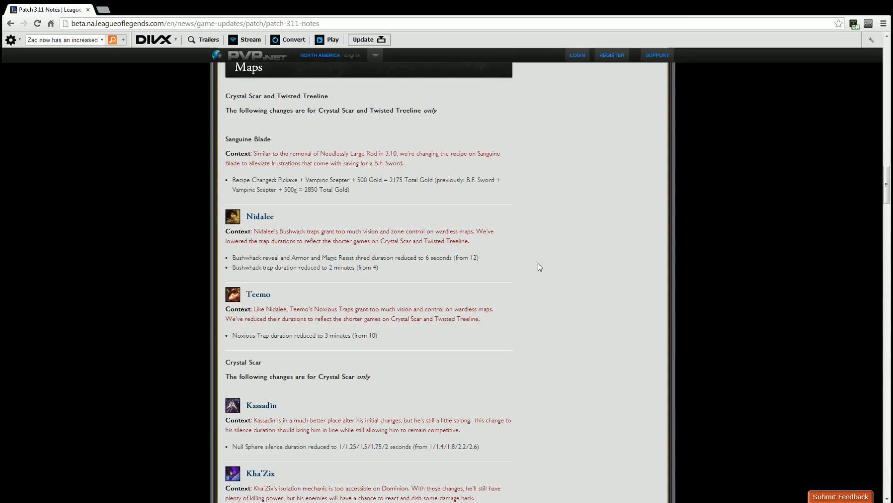
pyautogui.scroll(-3)
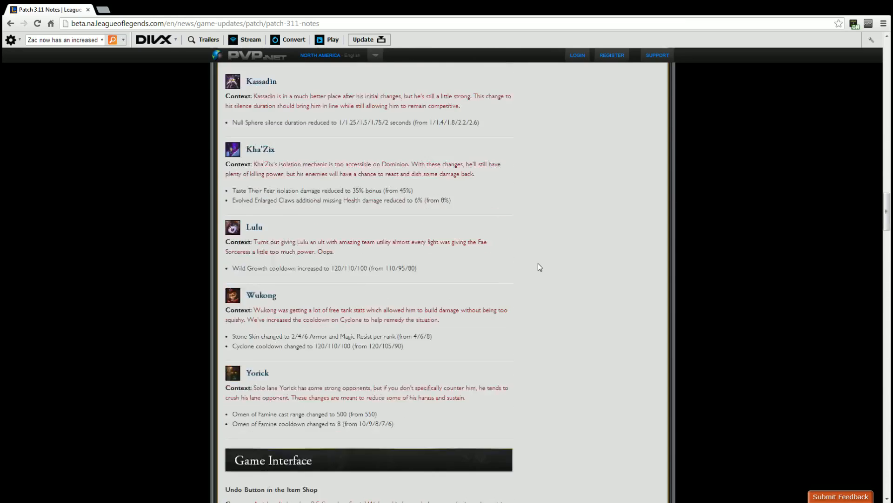
pyautogui.scroll(-3)
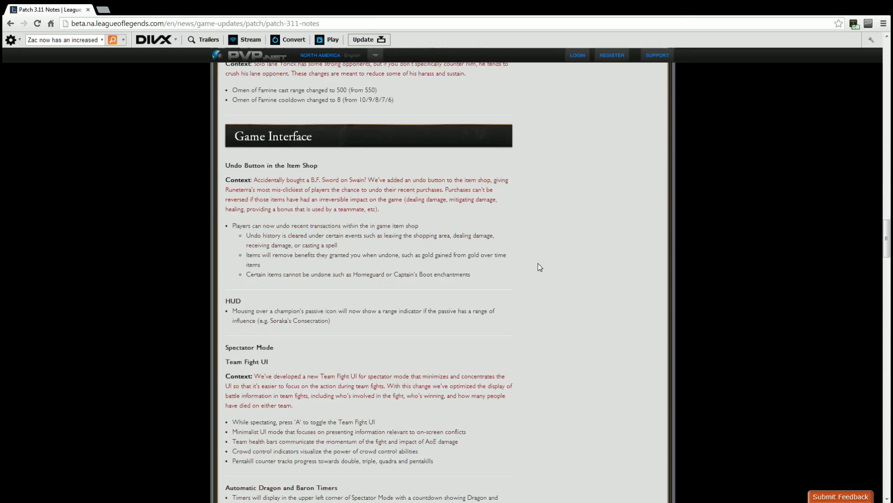
pyautogui.scroll(-3)
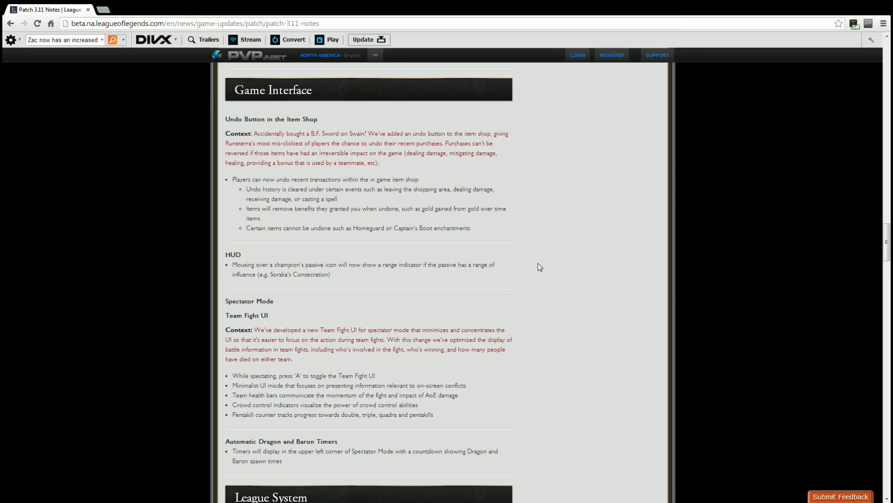
pyautogui.moveTo(479, 312)
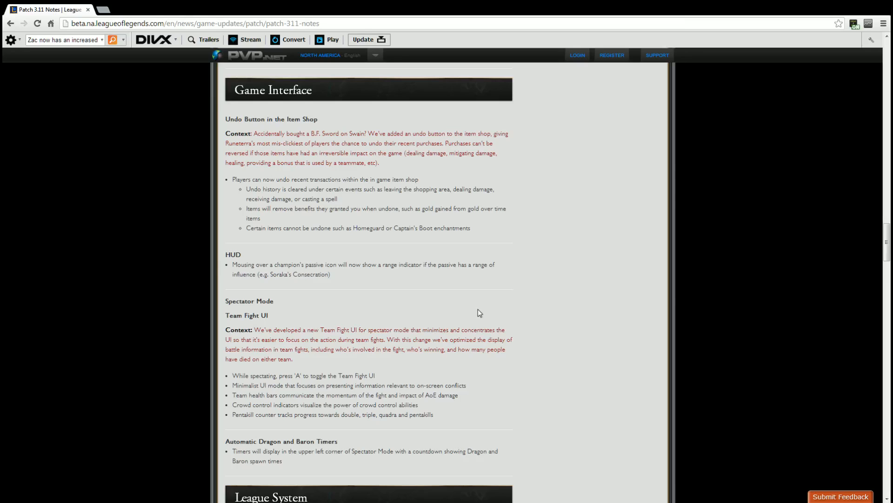
pyautogui.moveTo(465, 406)
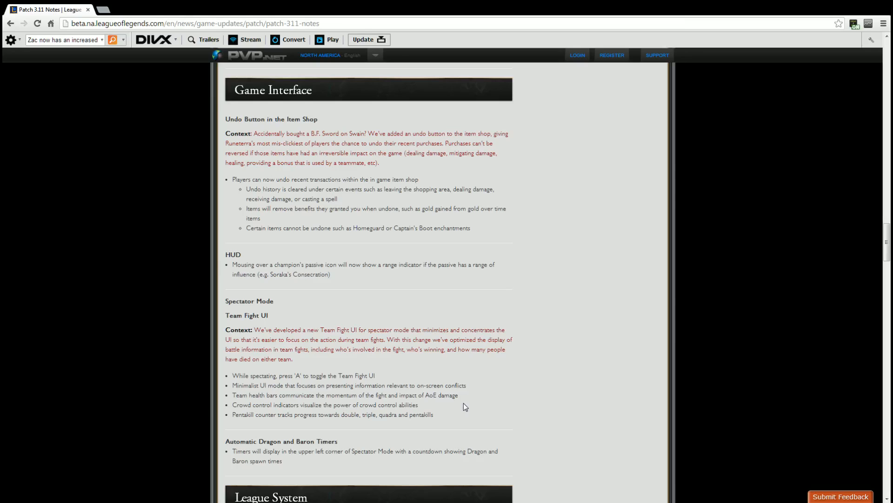
pyautogui.moveTo(254, 296)
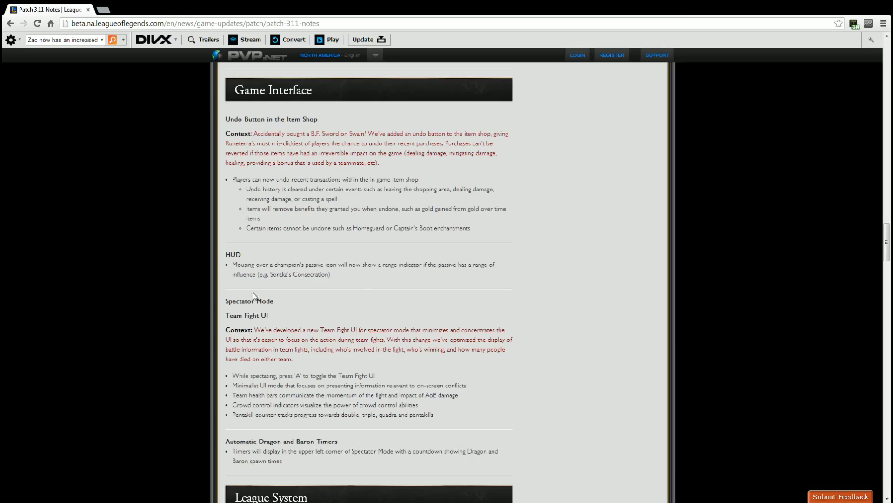
pyautogui.scroll(-3)
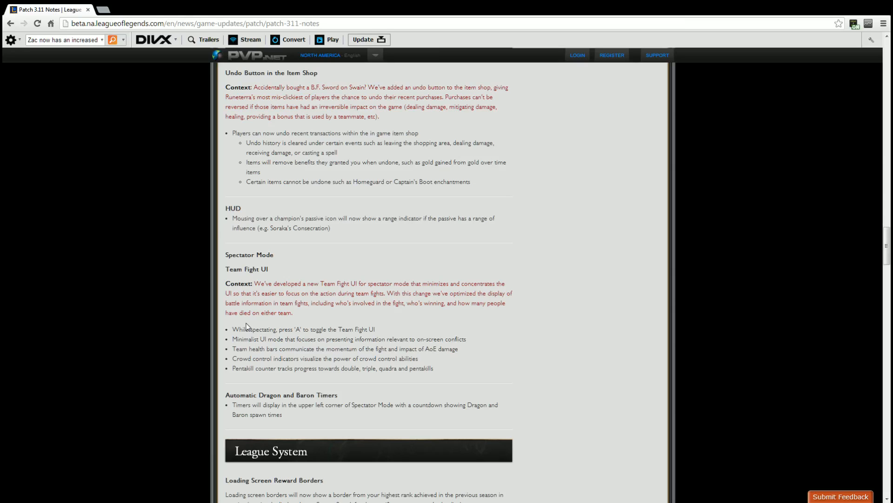
pyautogui.scroll(-3)
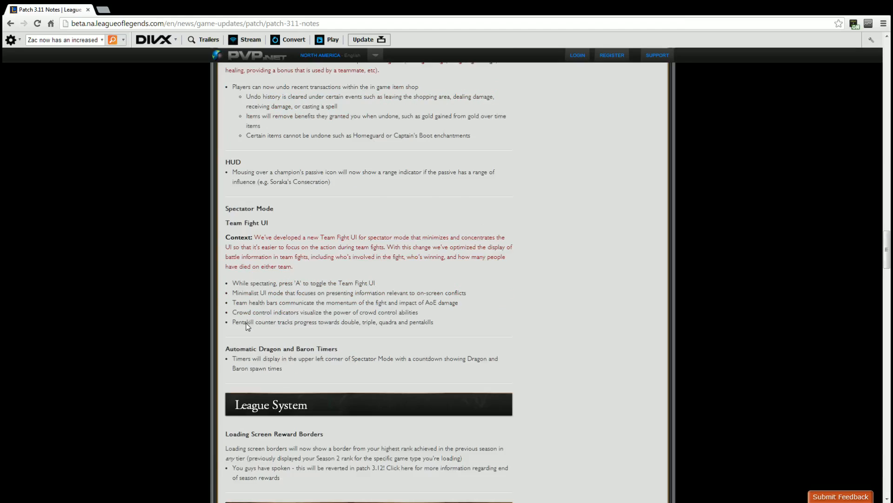
pyautogui.scroll(-3)
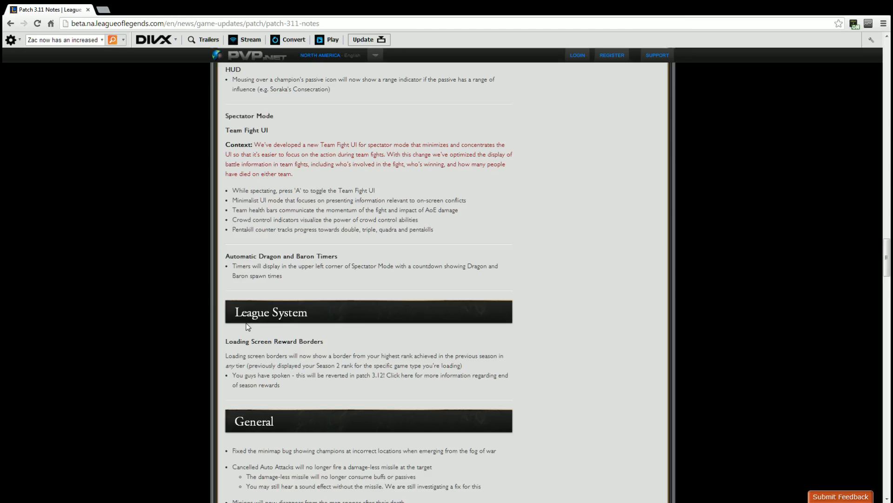
pyautogui.scroll(-3)
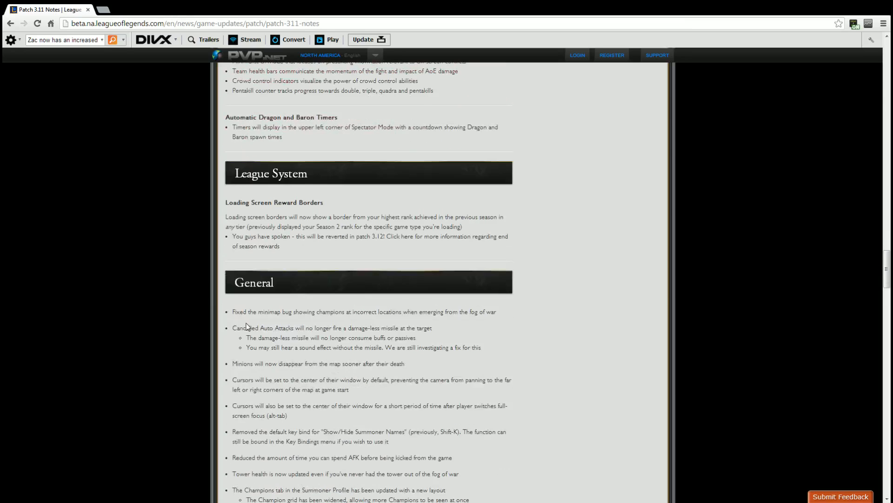
pyautogui.scroll(-3)
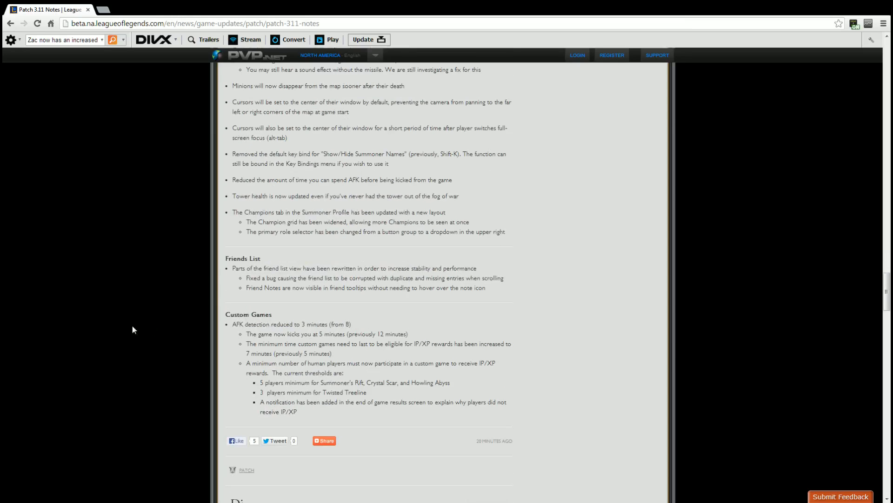
pyautogui.moveTo(168, 304)
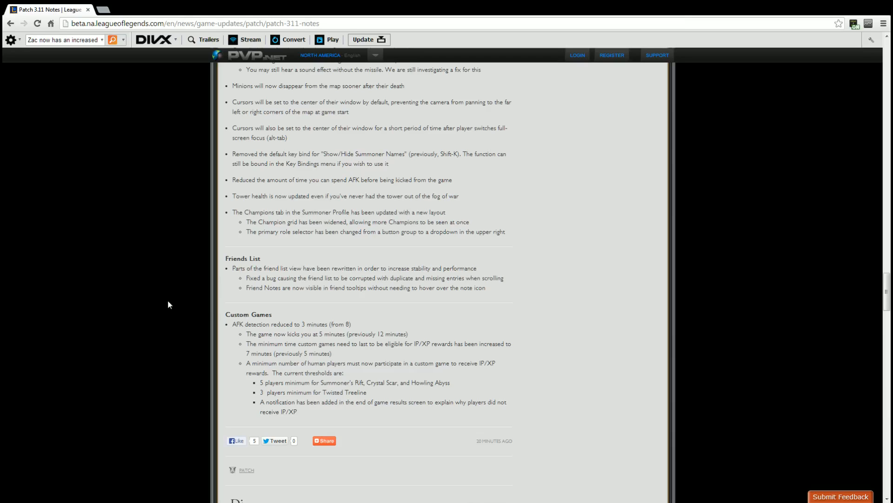
pyautogui.scroll(3)
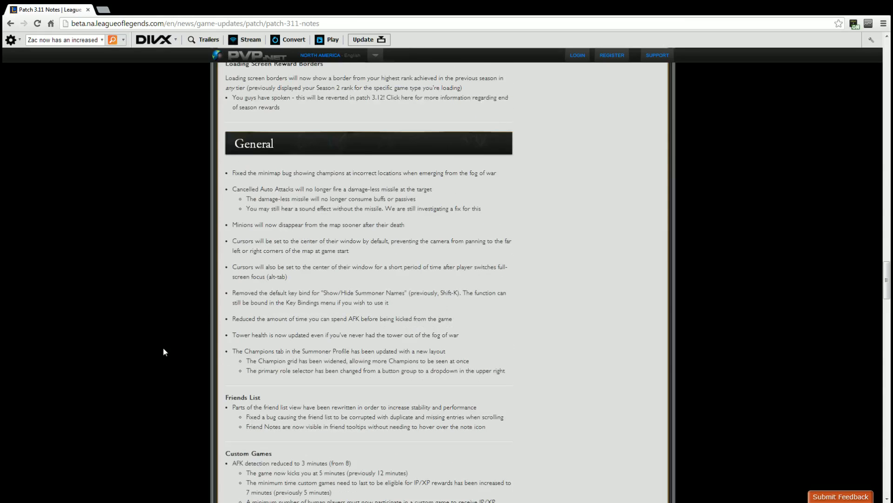